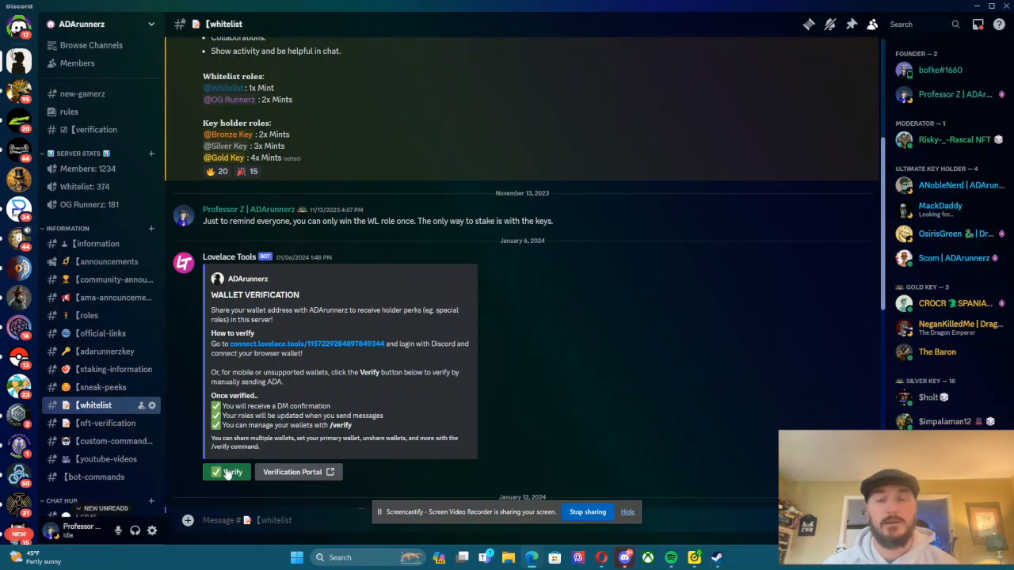
mouse_move(199, 395)
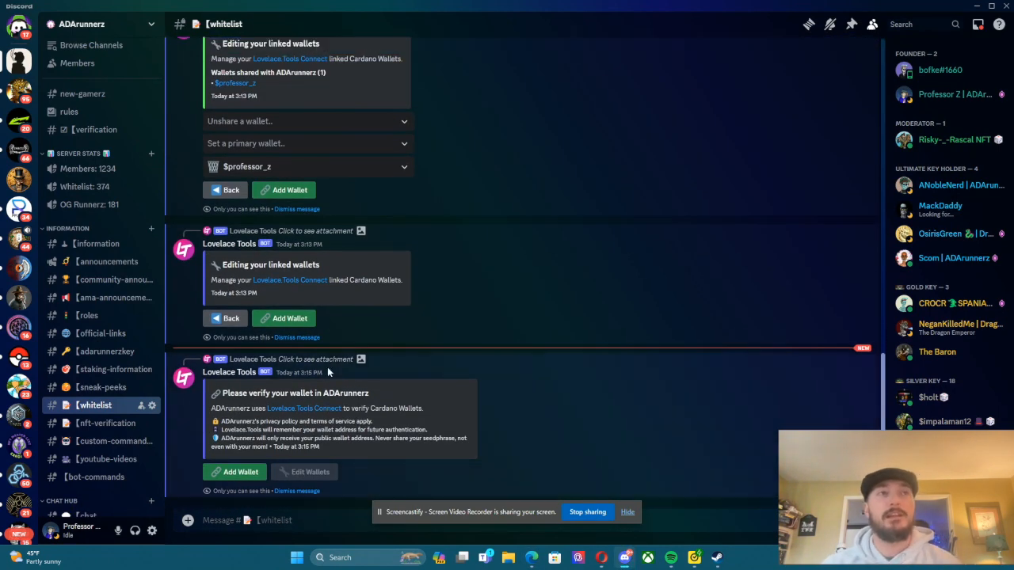
mouse_move(301, 378)
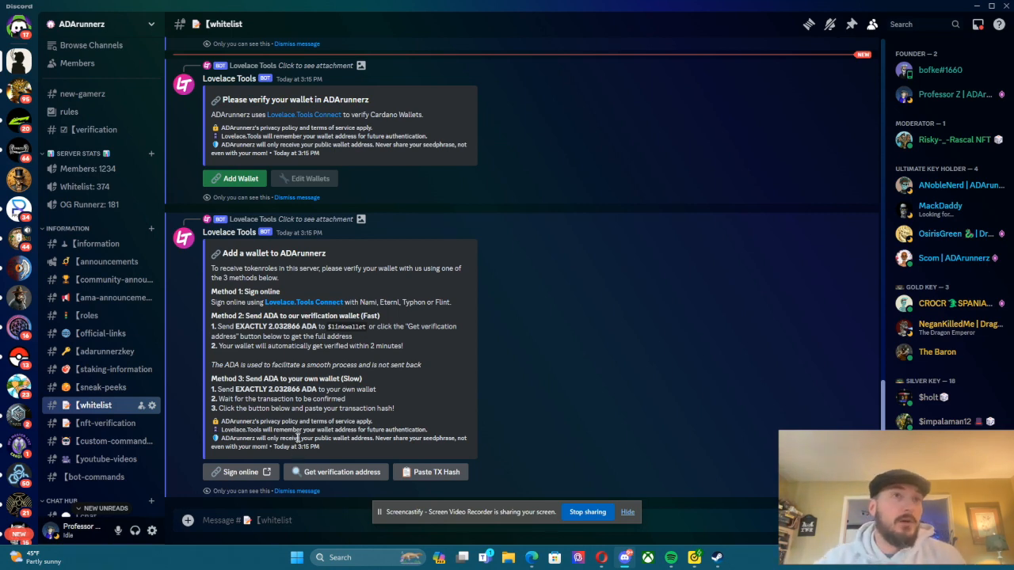
Sign online via Lovelace Tools, log in with Discord, and reach the wallet choice
click(240, 472)
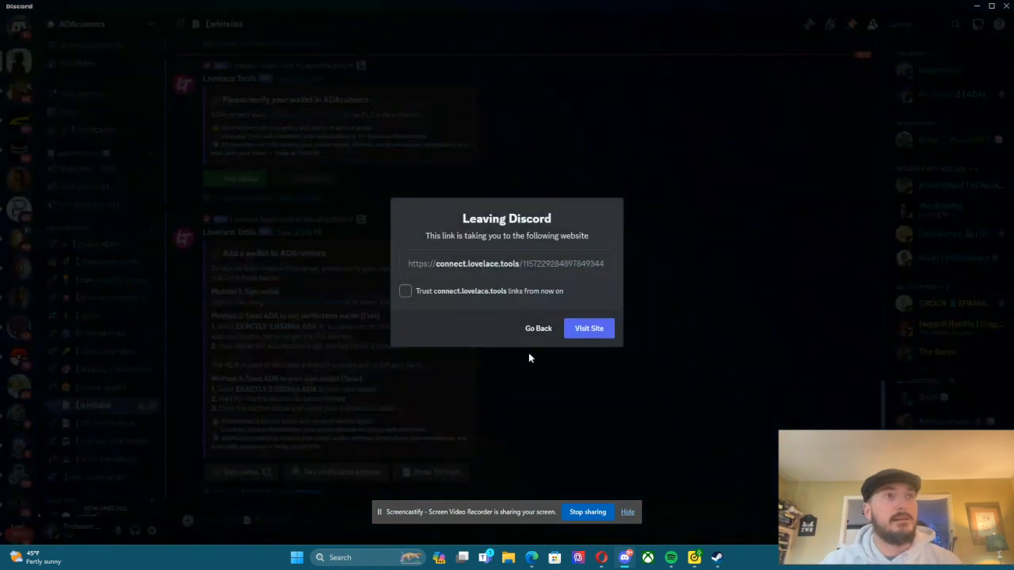
click(588, 328)
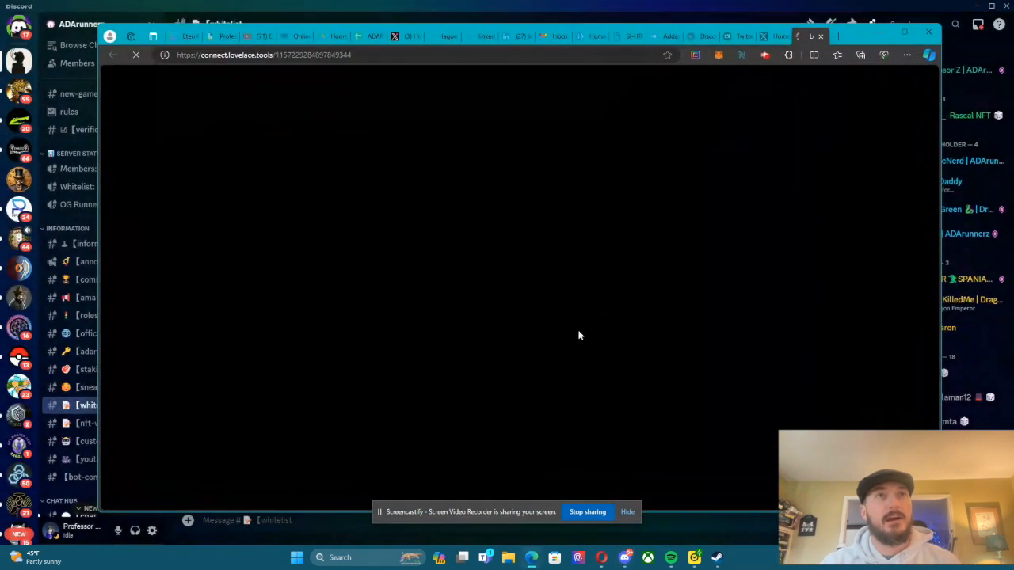
mouse_move(474, 282)
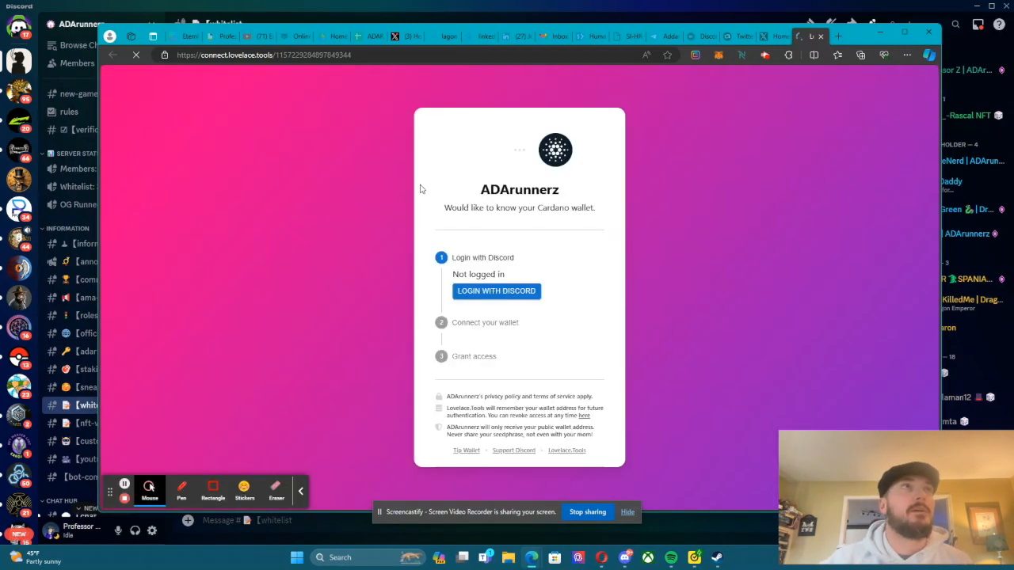
click(497, 291)
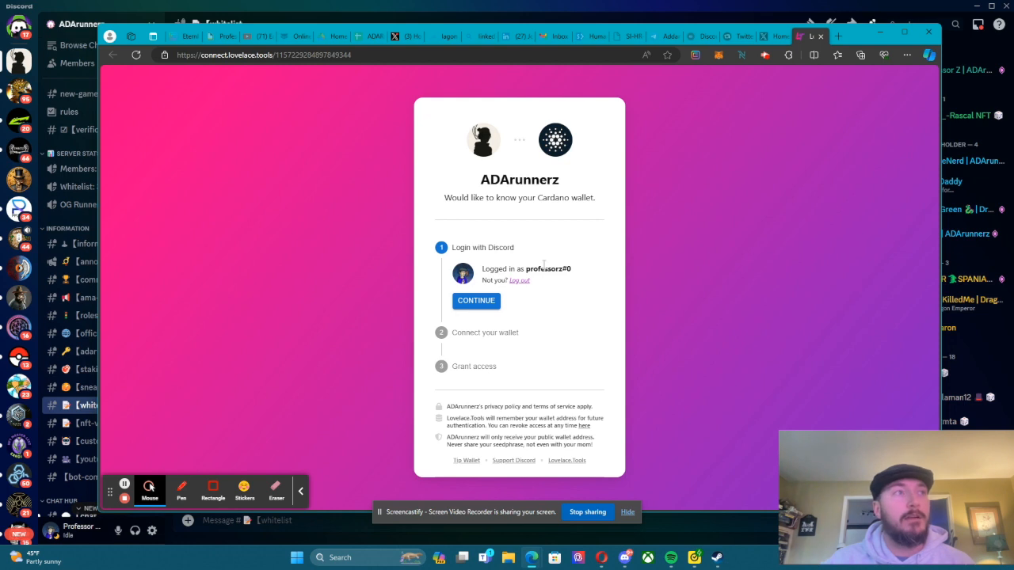
click(476, 301)
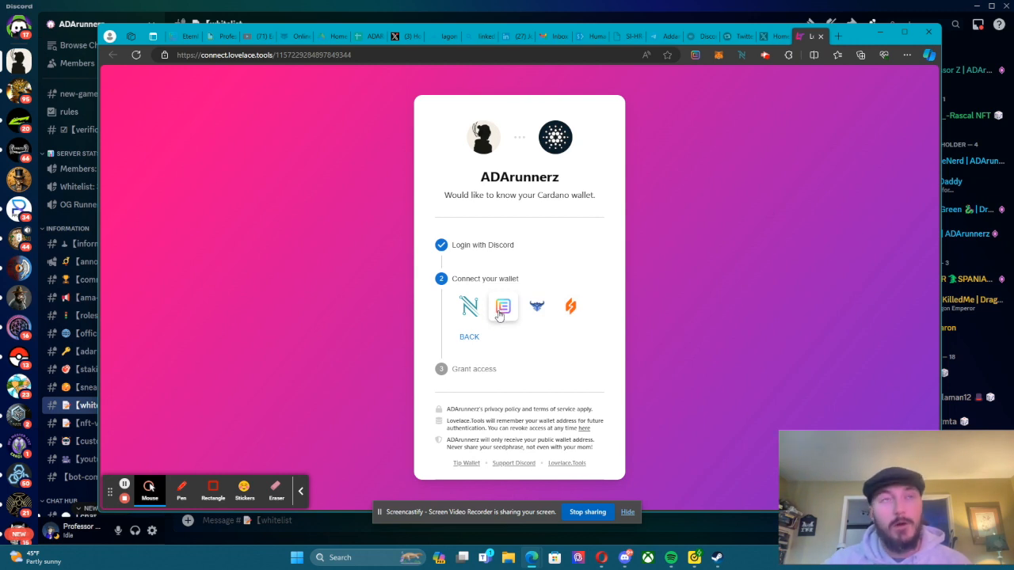
Choose Eternl and sign the verification request with the spending password
click(503, 307)
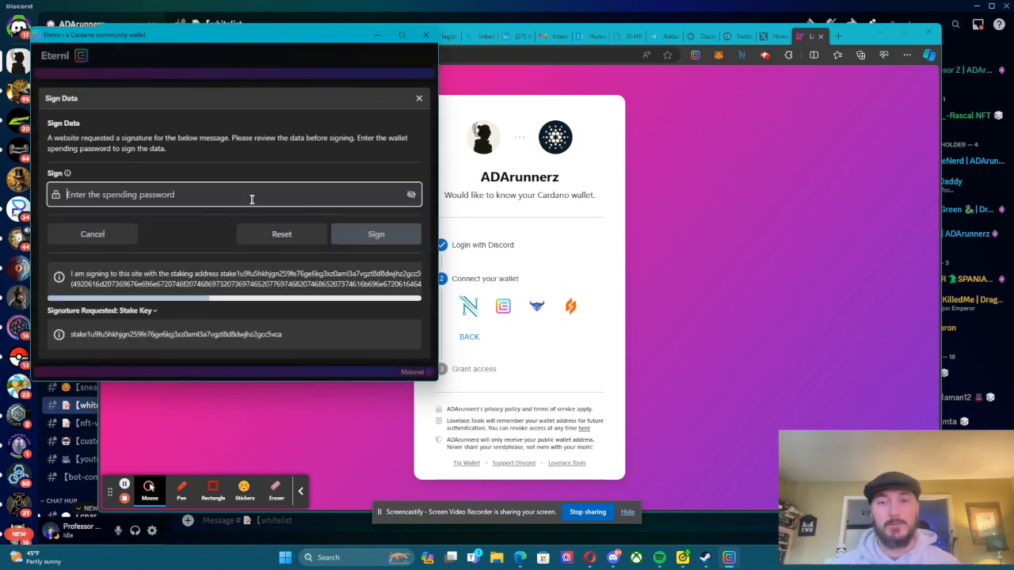
click(376, 233)
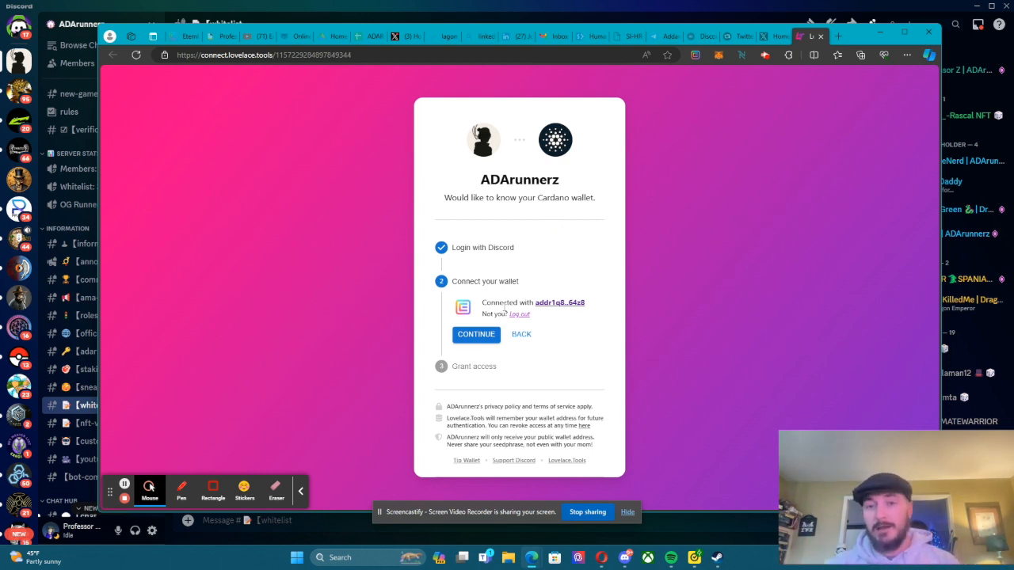
Grant ADArunnerz access to wallet addr1q8..64z8 to finish verification
click(476, 334)
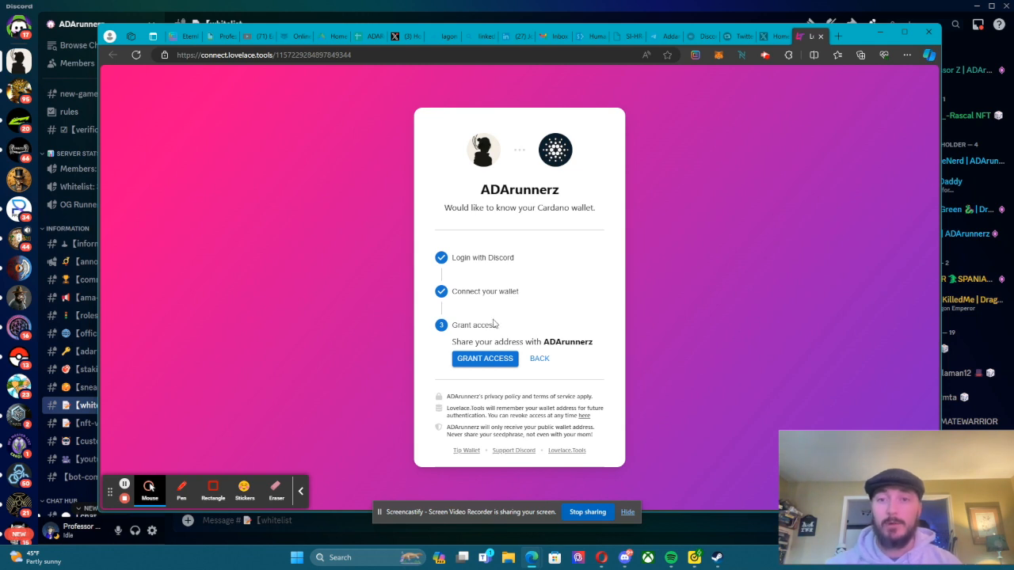
click(485, 359)
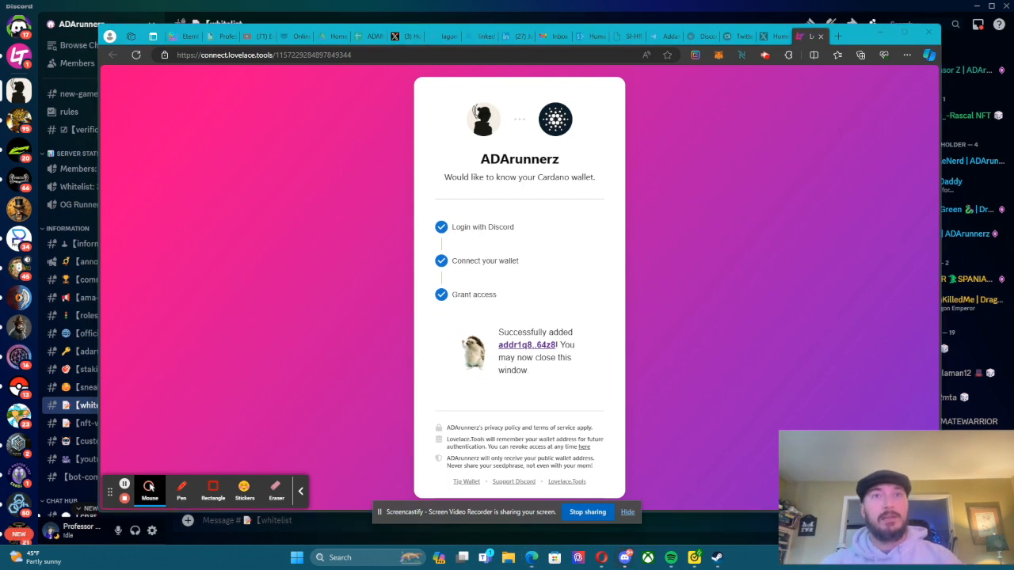
mouse_move(685, 322)
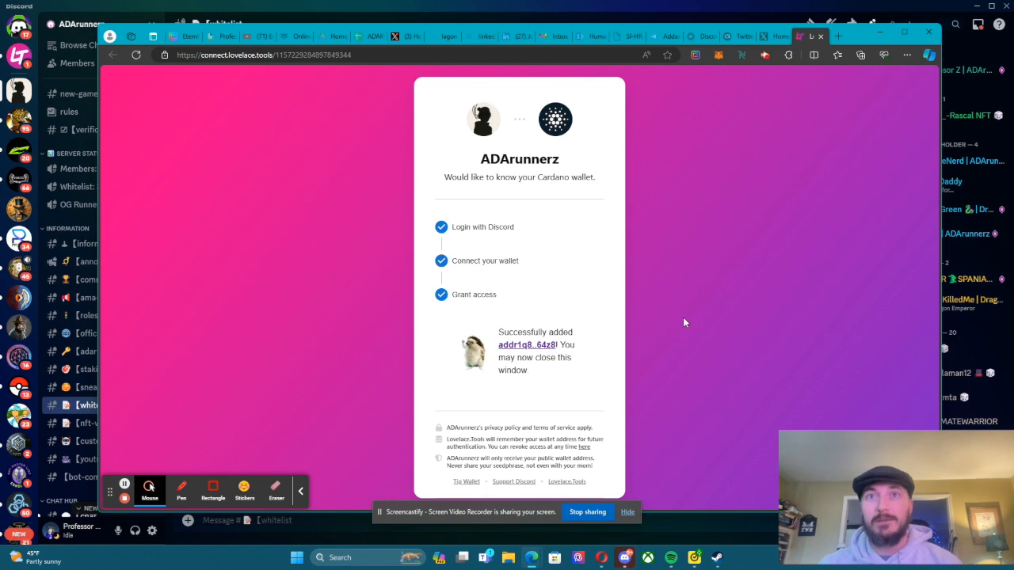
mouse_move(831, 42)
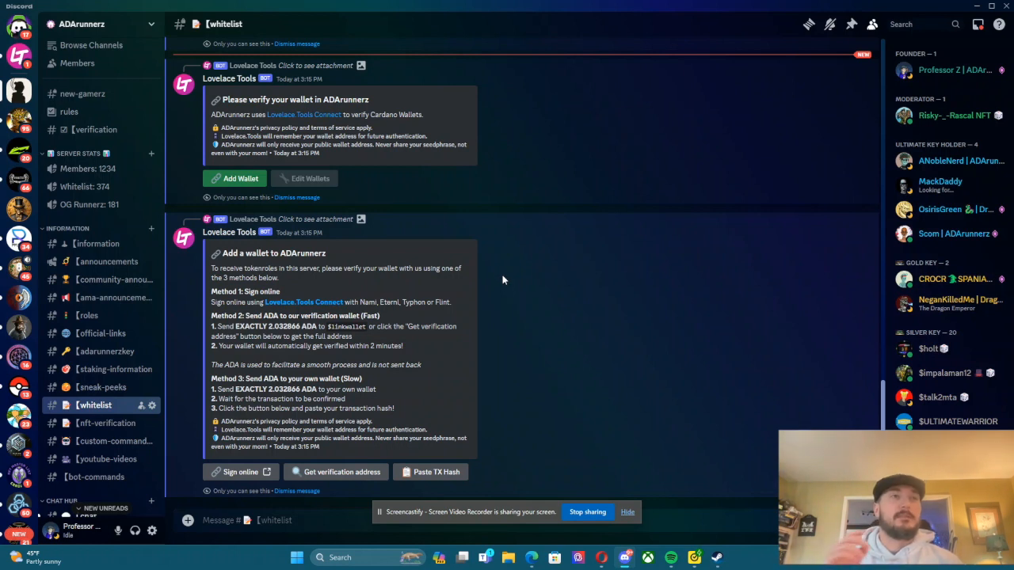
mouse_move(482, 384)
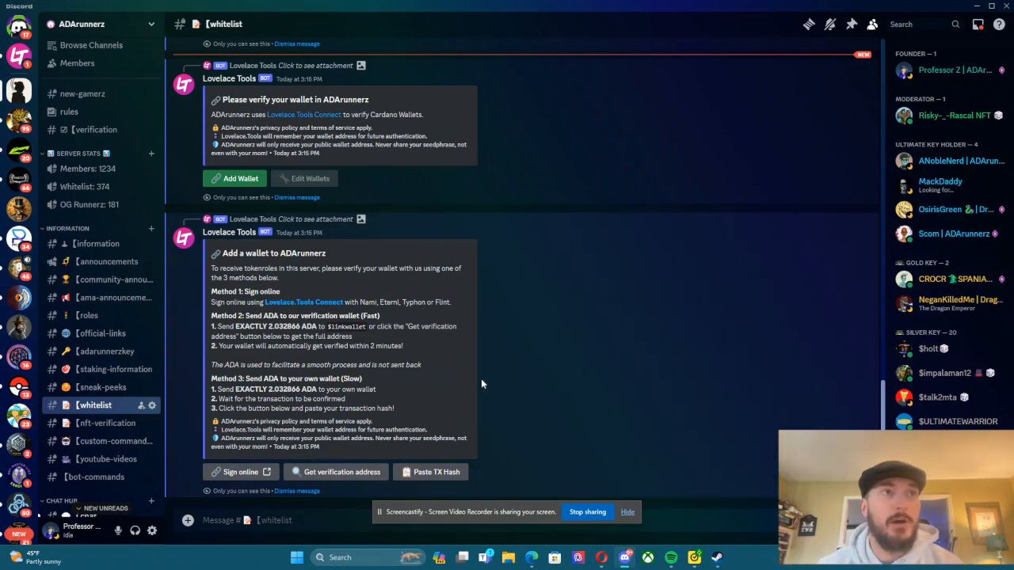
mouse_move(489, 370)
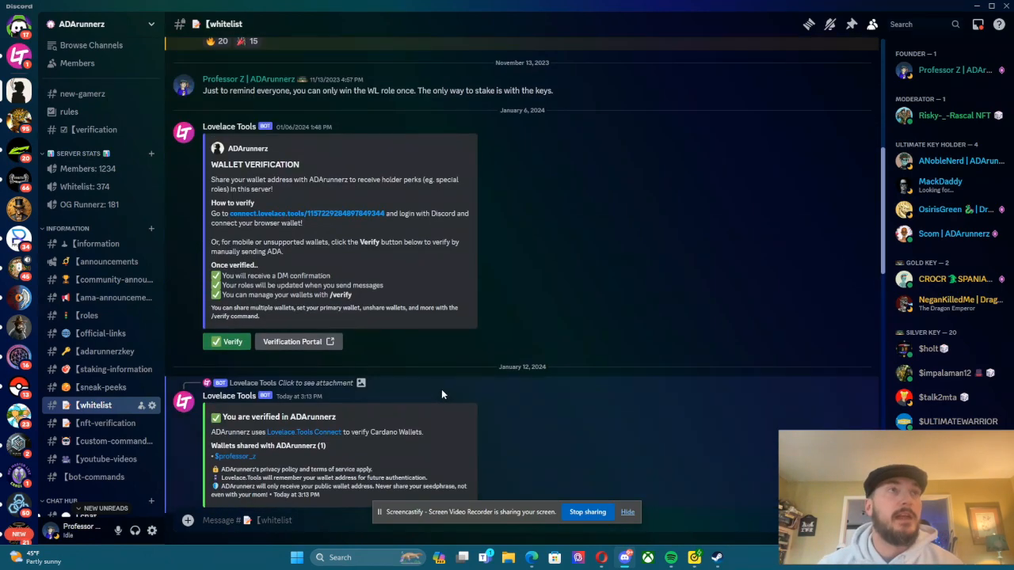
Scroll the whitelist channel to the 'You are verified in ADArunnerz' bot message
scroll(up, 3)
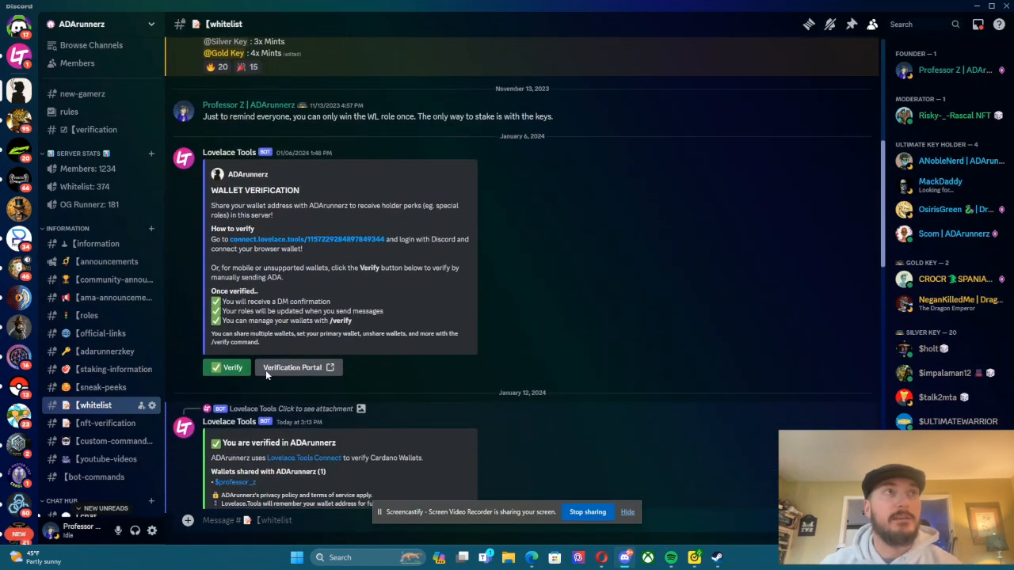
scroll(down, 3)
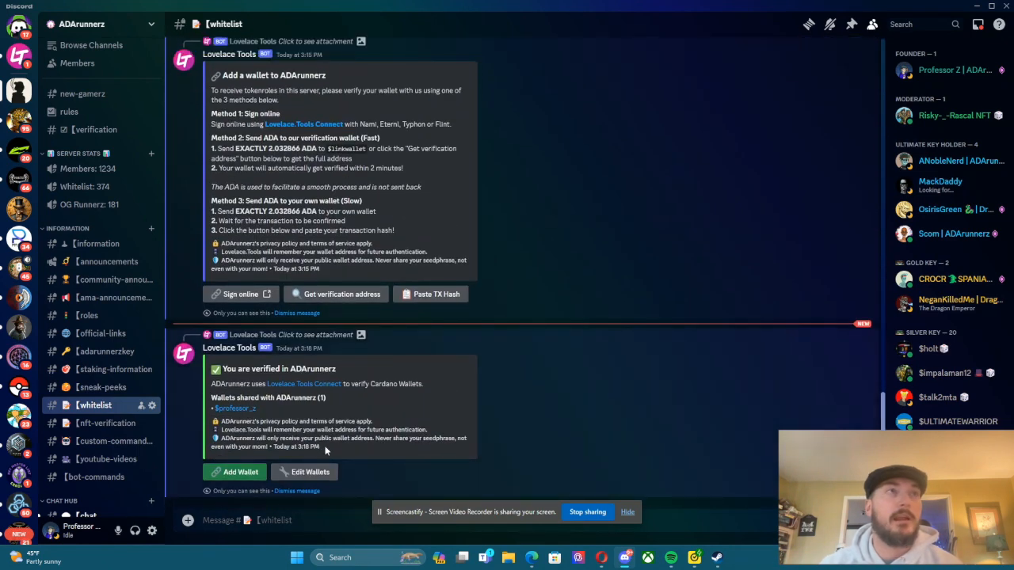
scroll(down, 3)
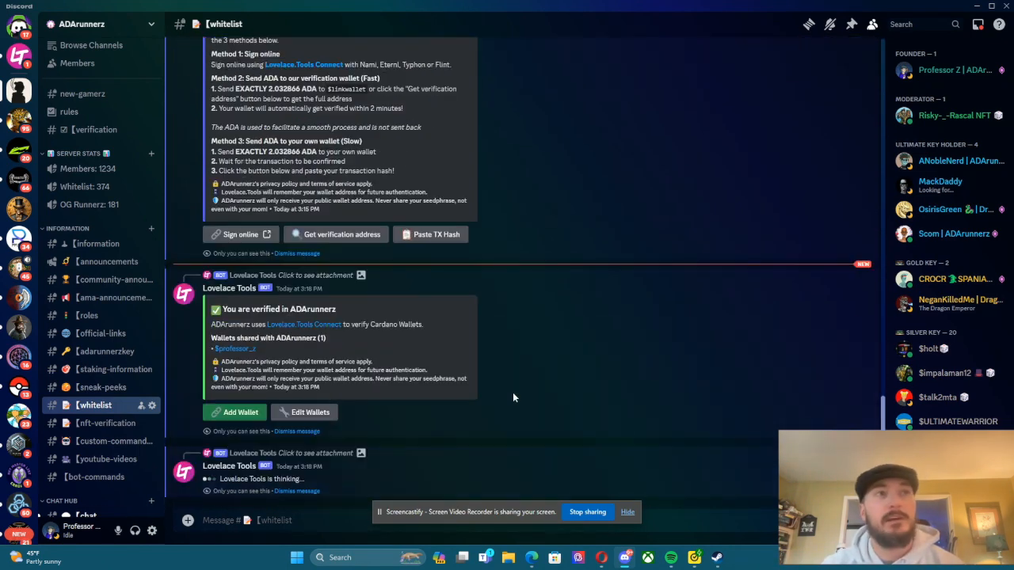
Open Edit Wallets to show the Unshare, Set primary and Remove wallet options
click(309, 412)
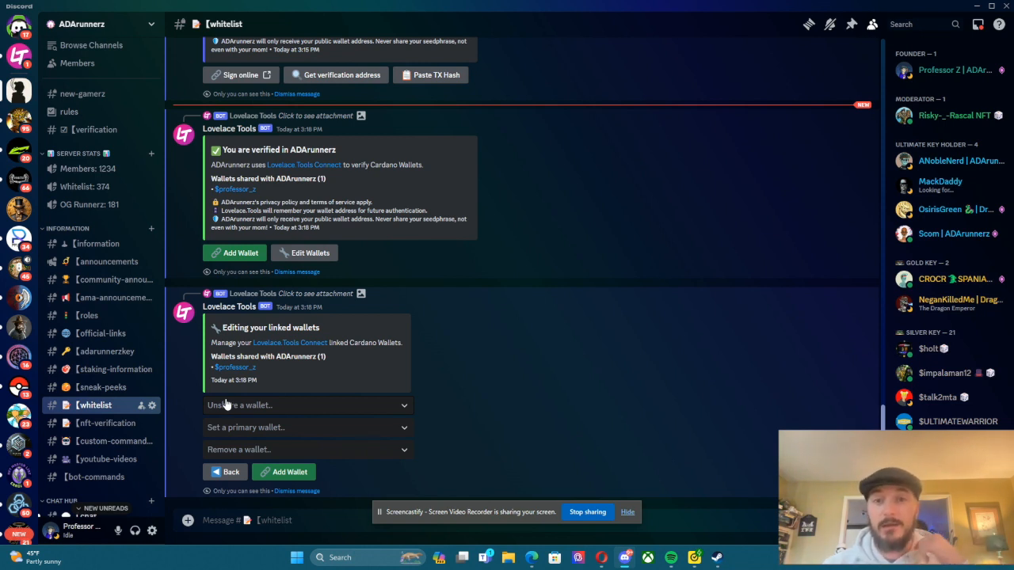
mouse_move(243, 420)
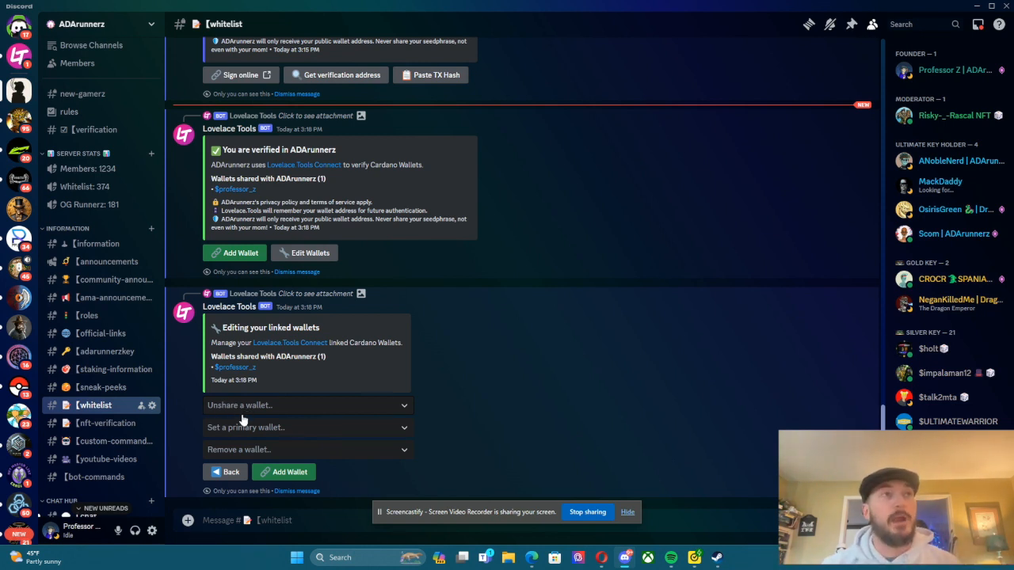
click(308, 404)
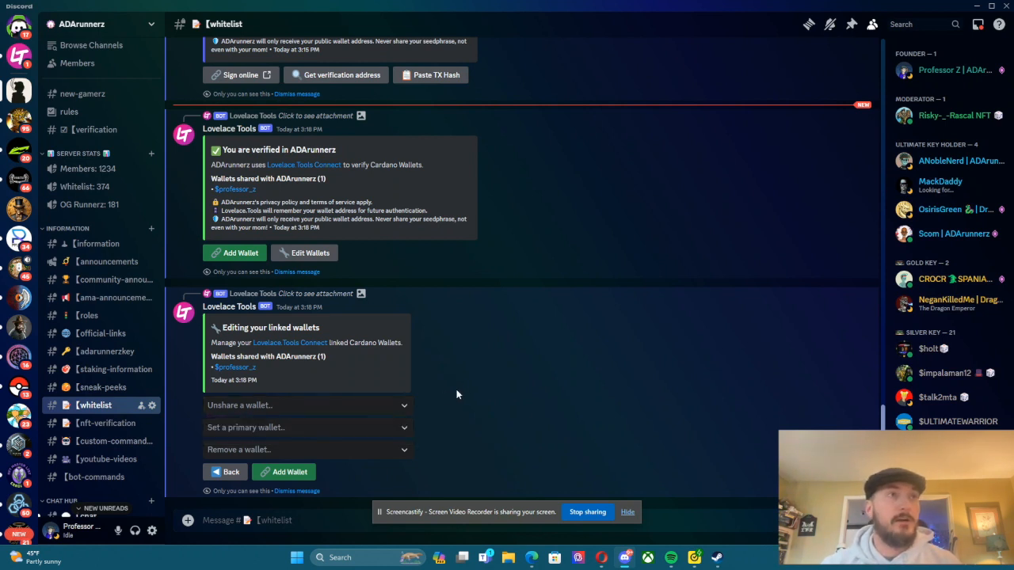
mouse_move(450, 395)
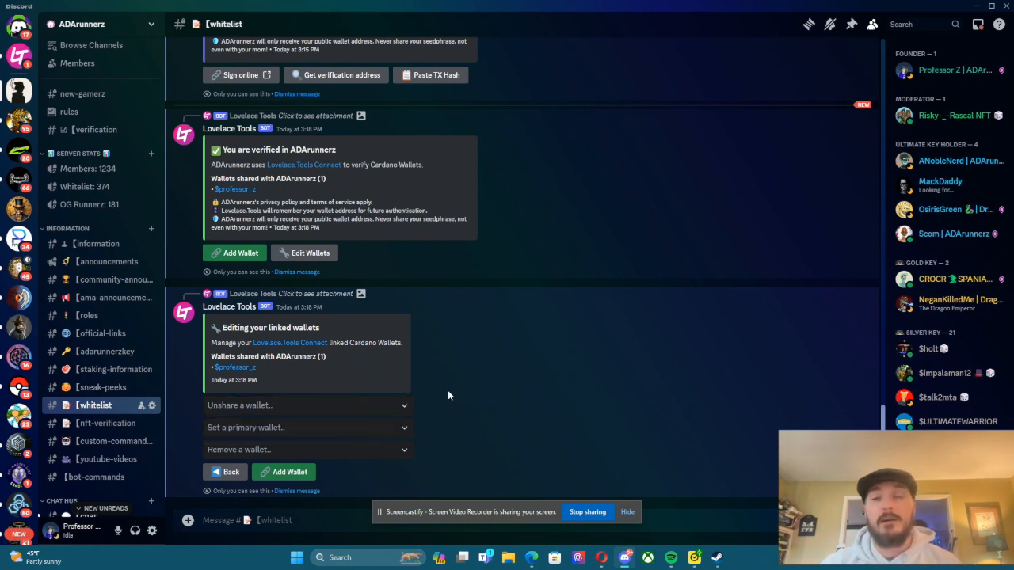